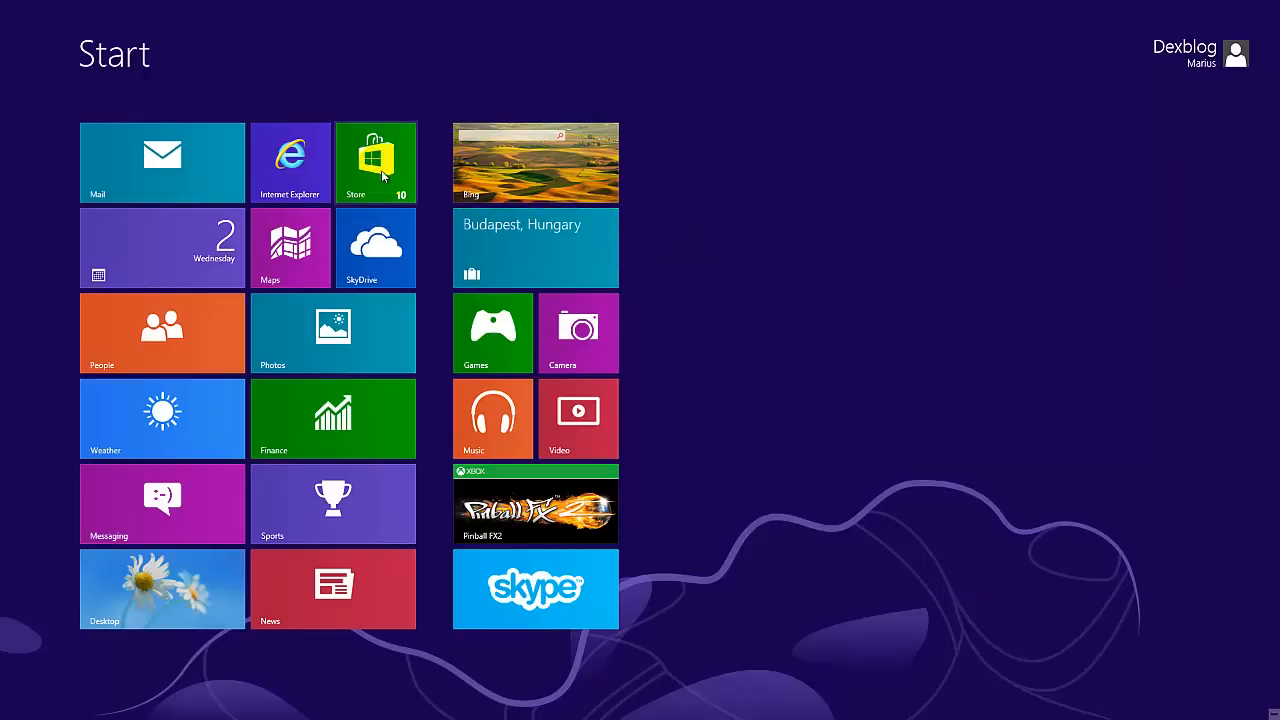
Step: Launch the Store from the Start screen and scroll across to its Social category
left_click(376, 162)
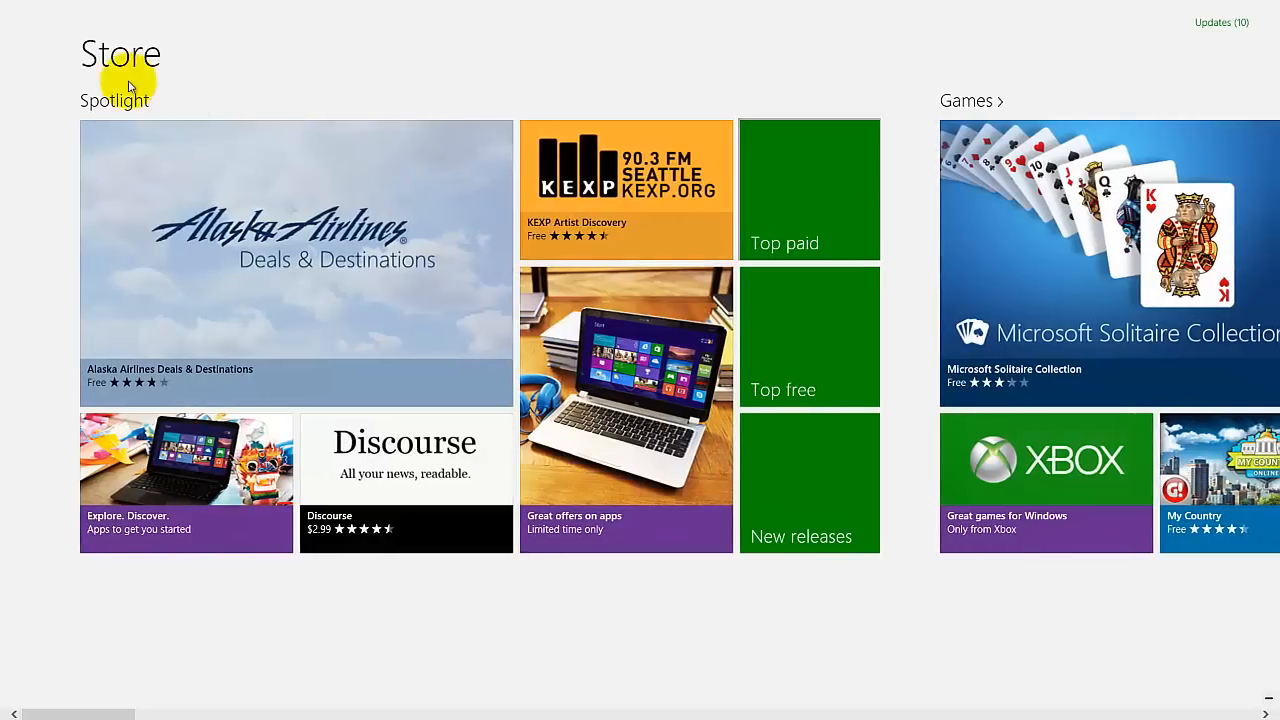
scroll("right", 3)
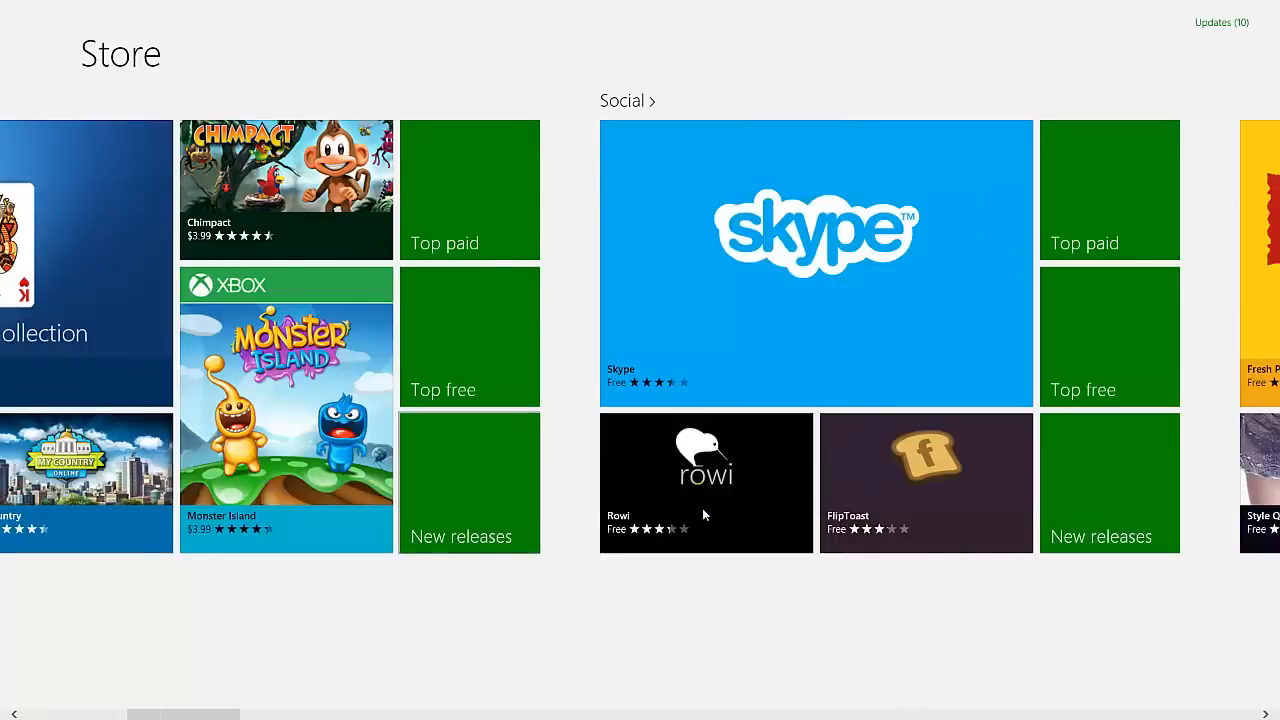
scroll("left", 3)
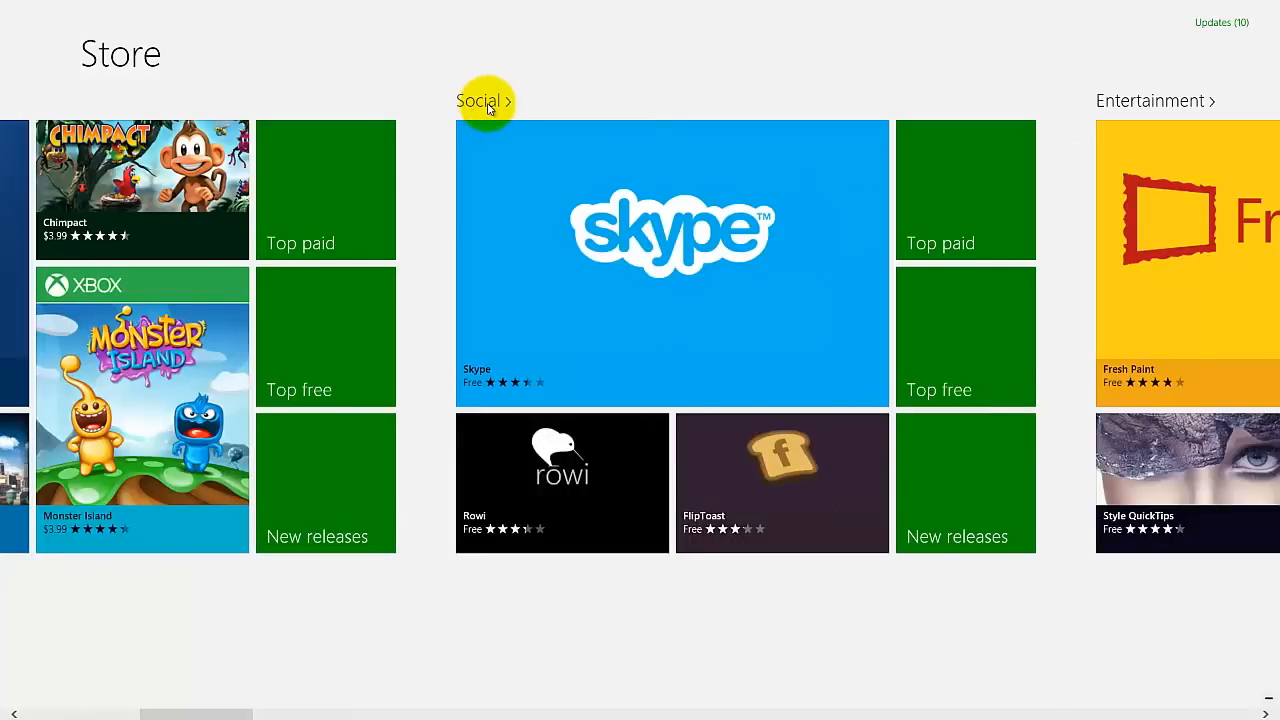
mouse_move(490, 110)
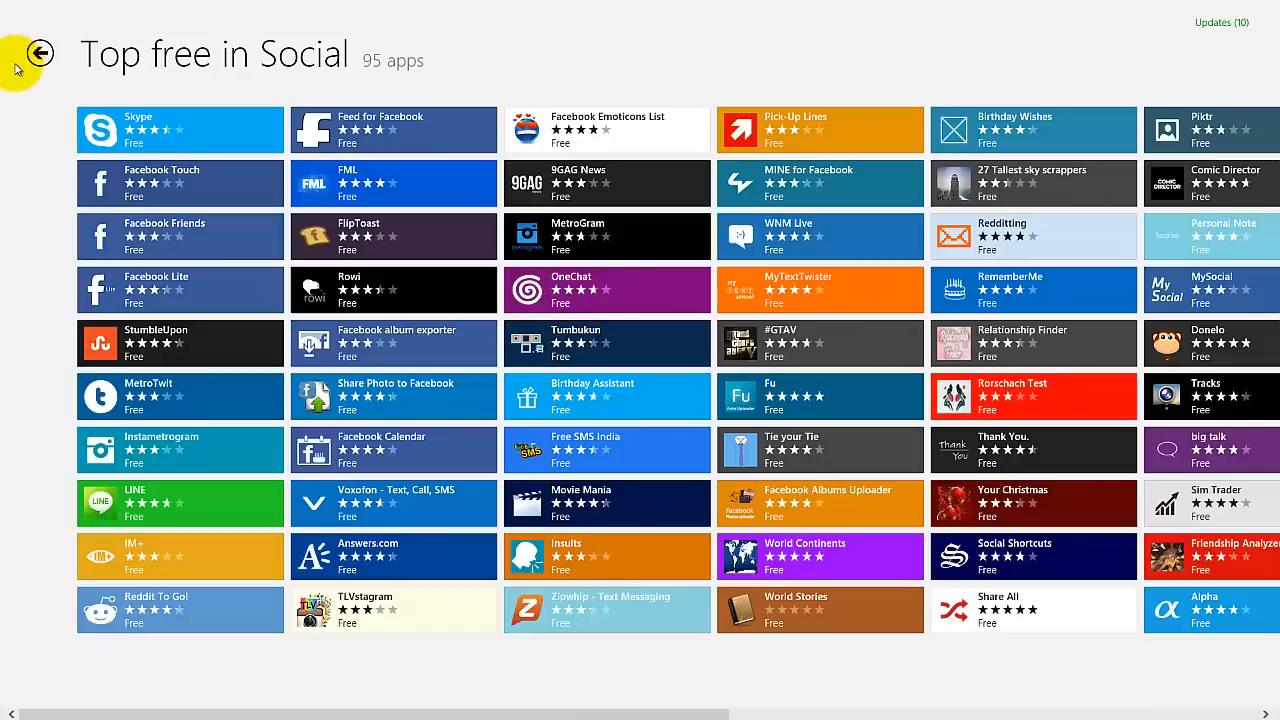
left_click(40, 54)
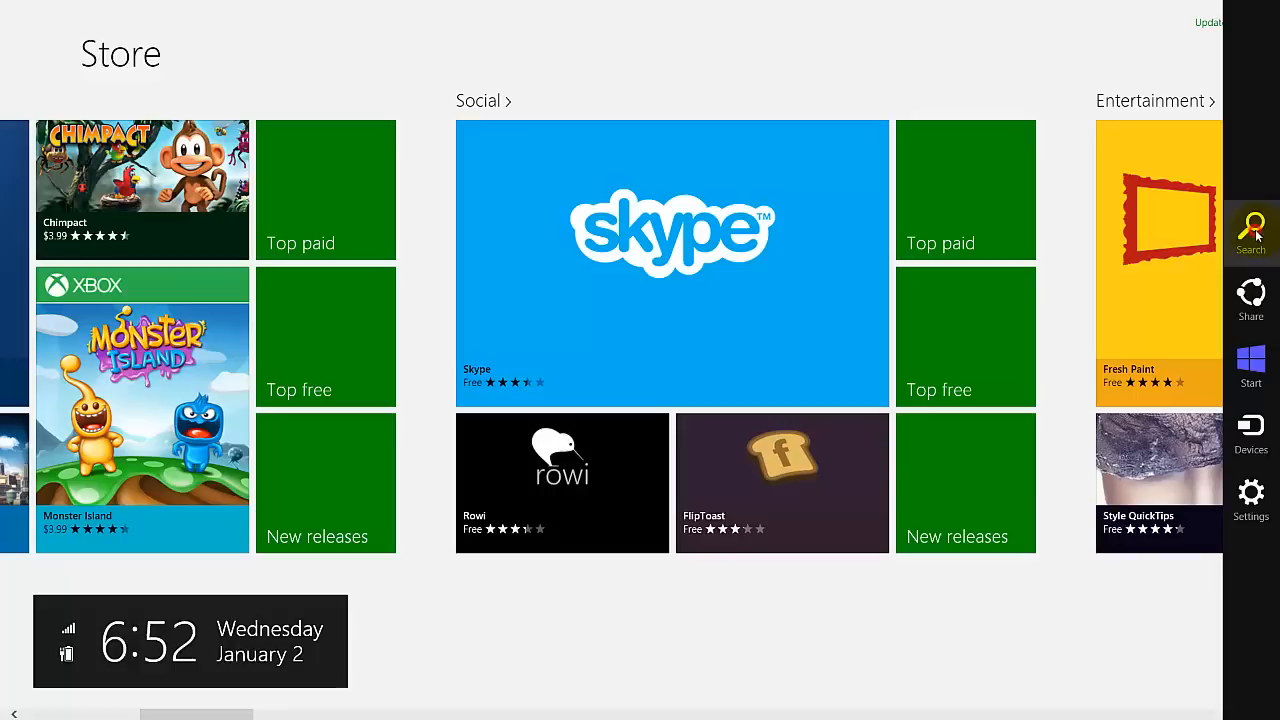
Step: Search the Store for 'facebook', listing 721 matching apps
left_click(1250, 232)
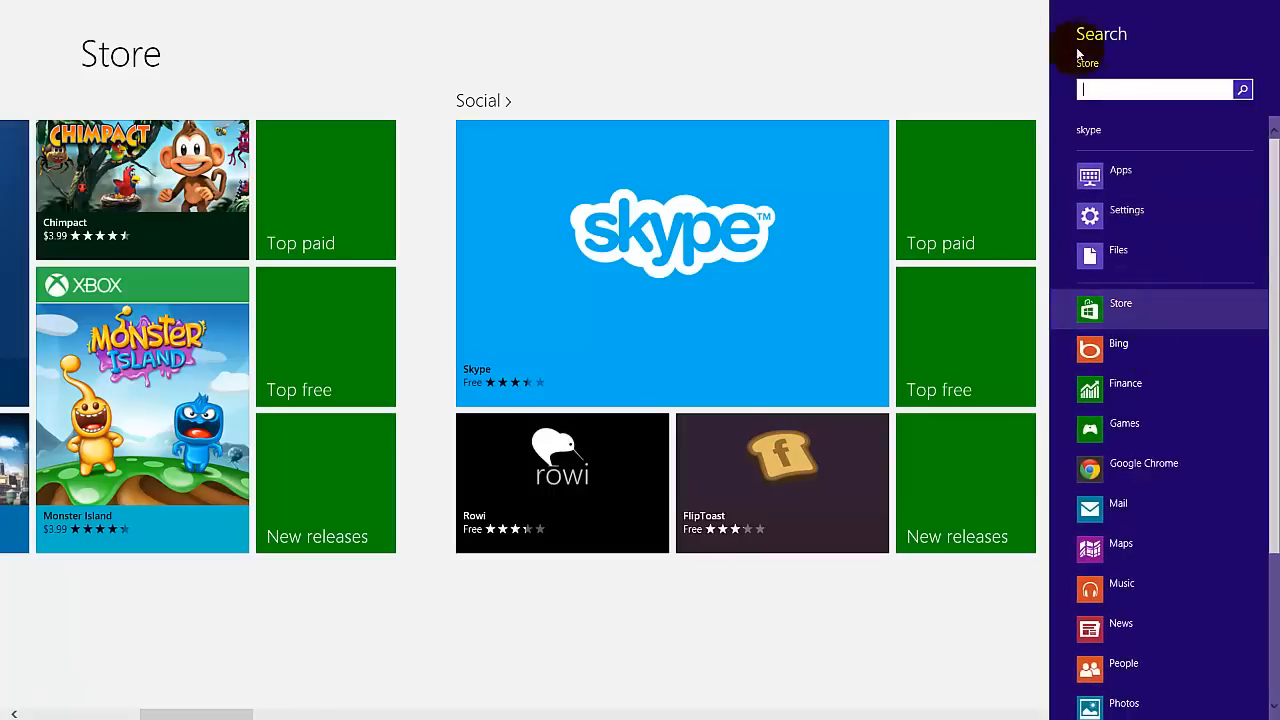
type("face")
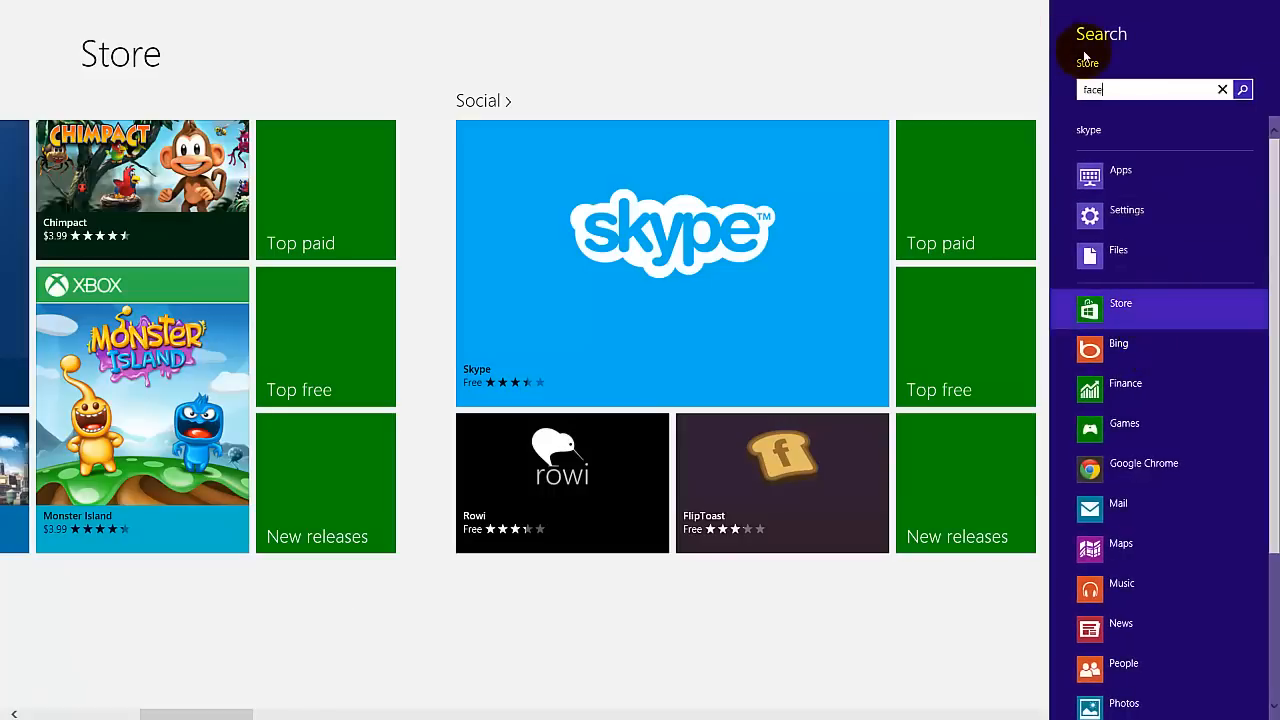
type("book")
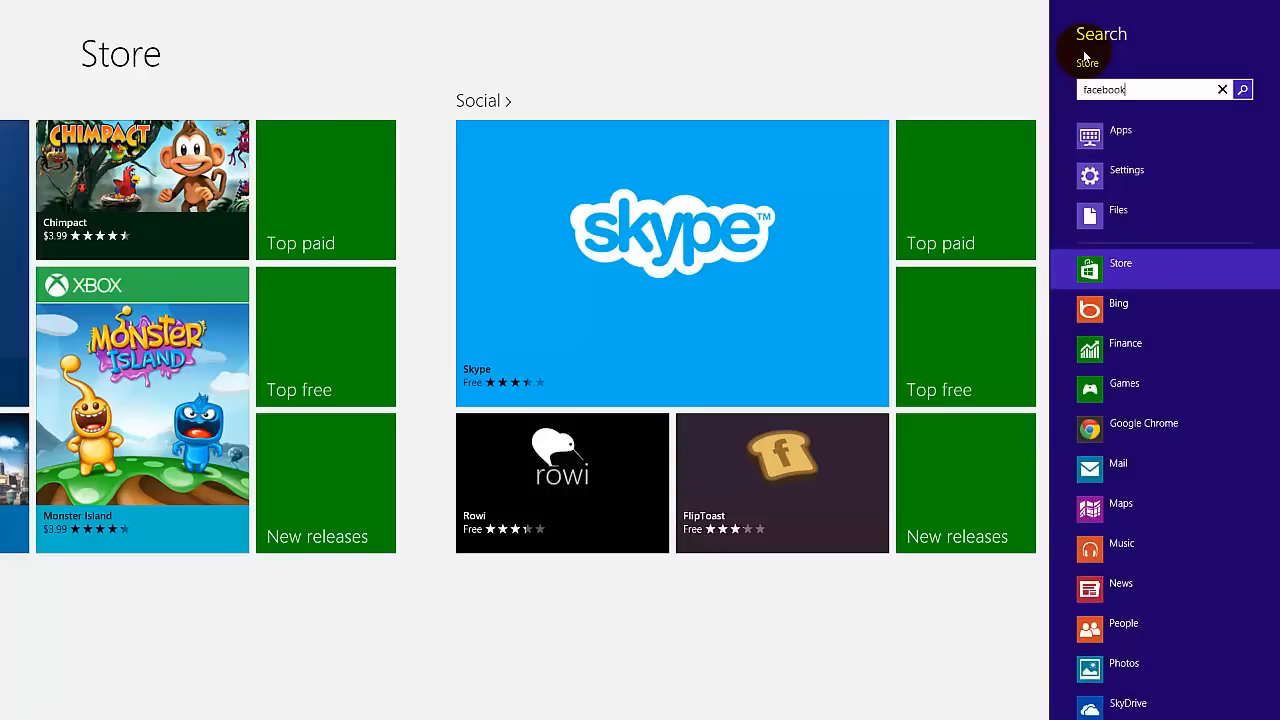
left_click(1242, 89)
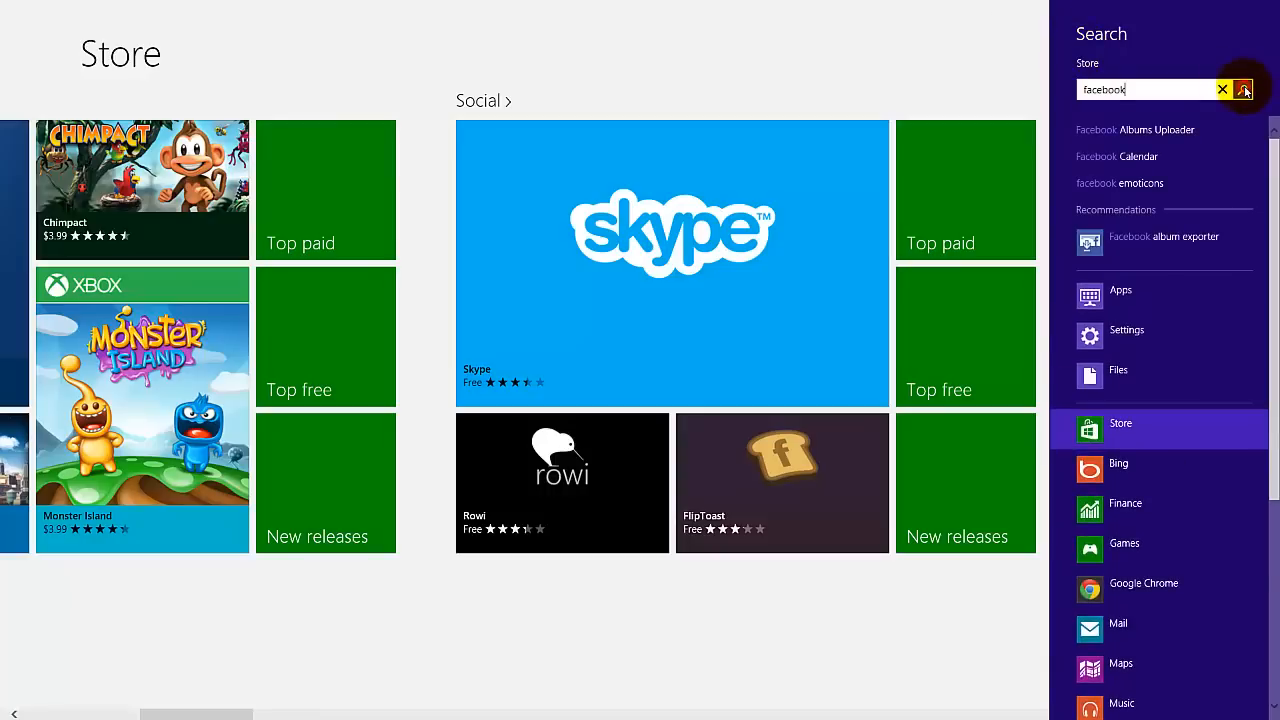
left_click(1242, 89)
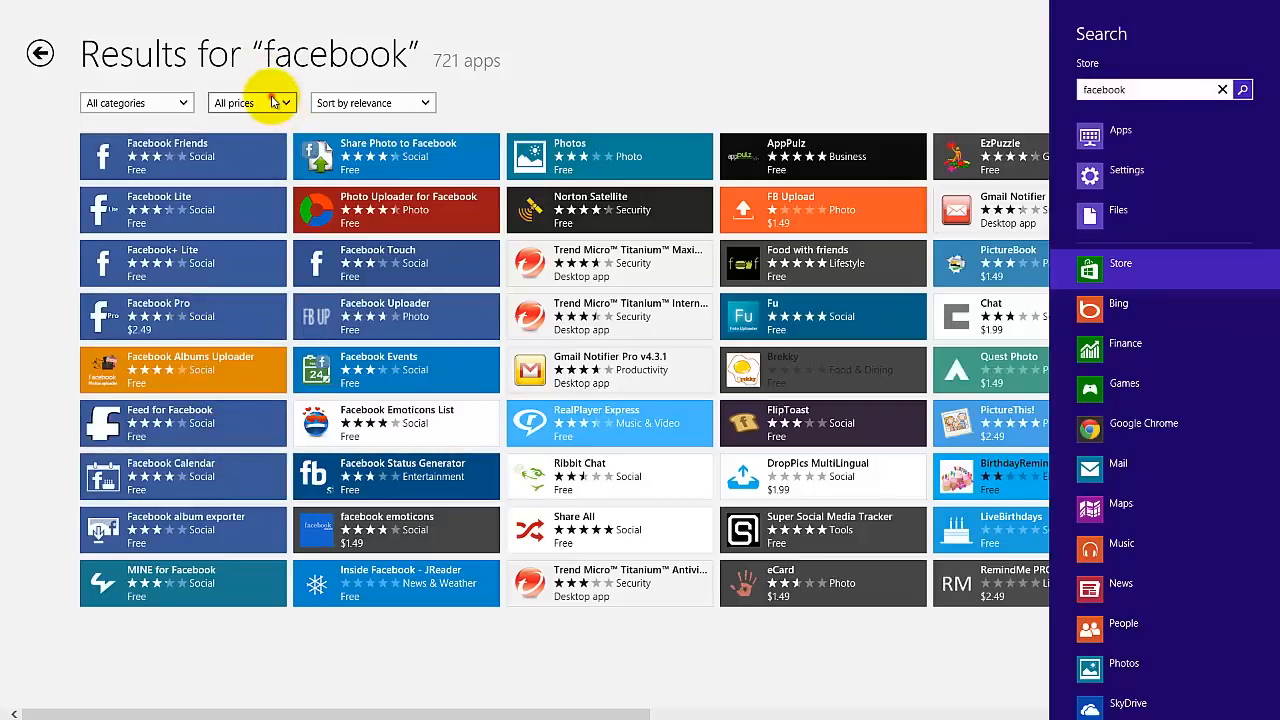
Step: Filter the facebook results to Free apps (419) and open the Facebook Touch page
left_click(245, 102)
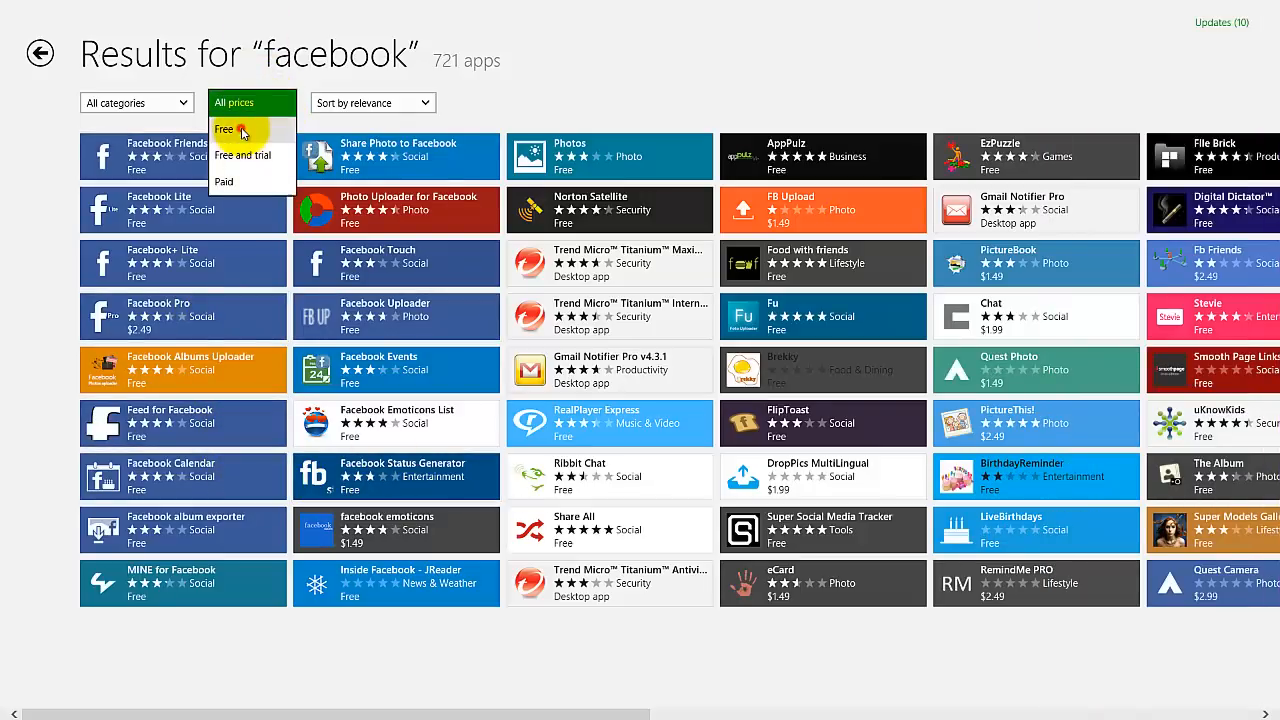
left_click(224, 129)
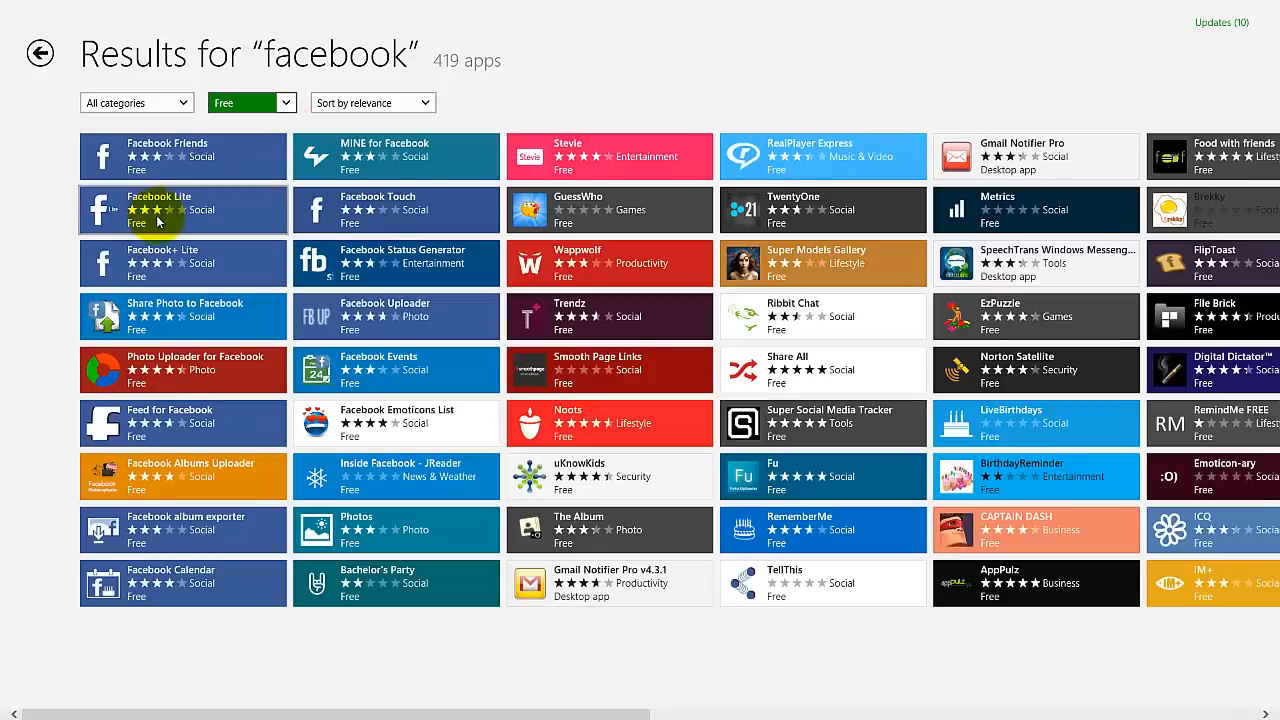
mouse_move(418, 210)
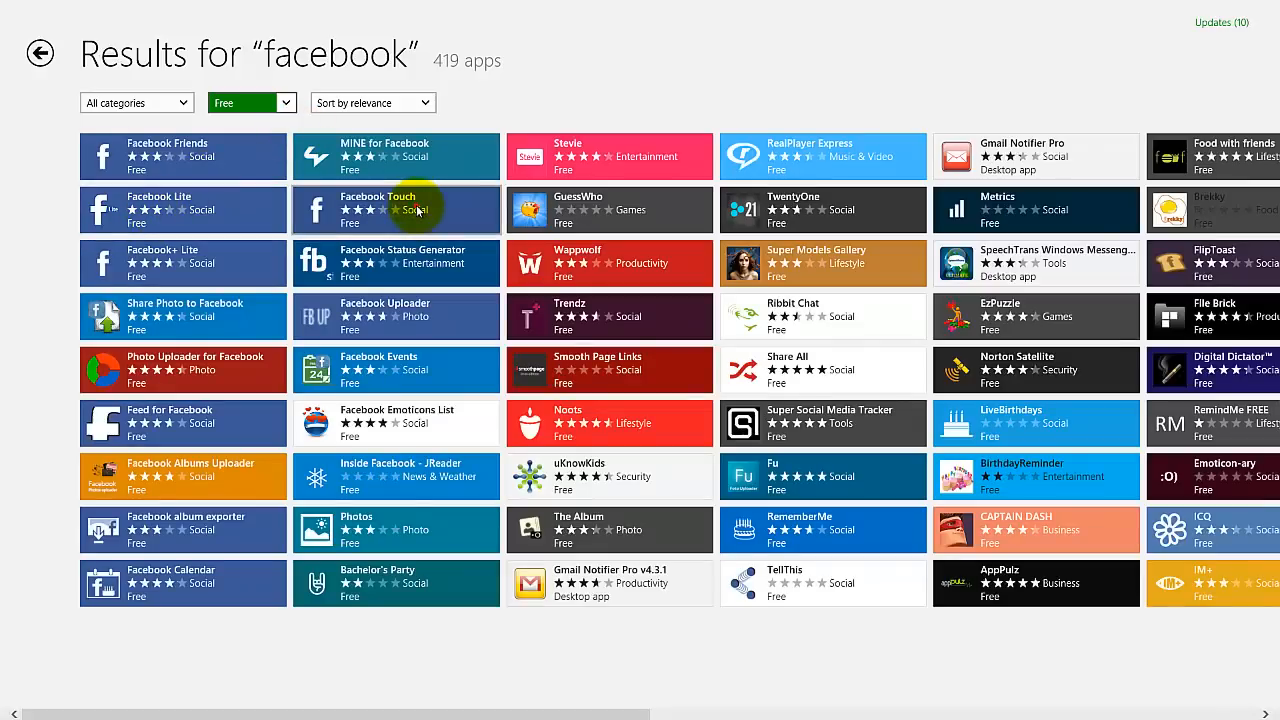
left_click(395, 209)
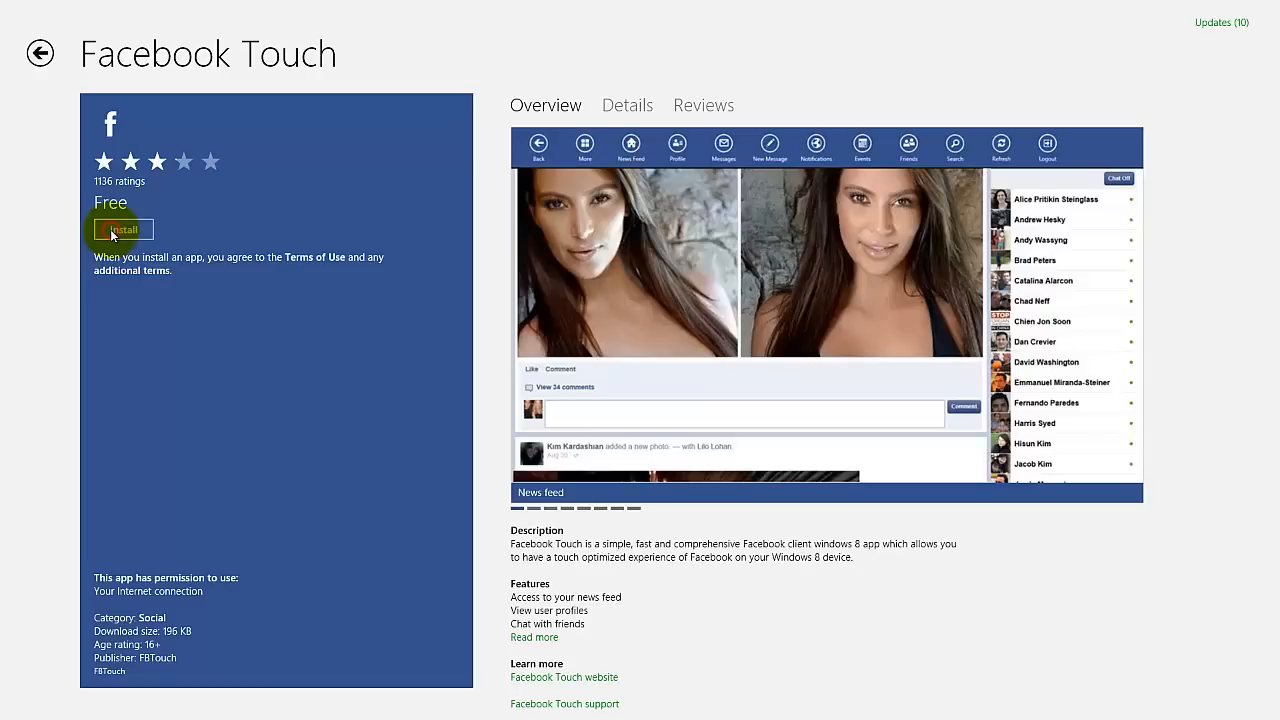
Step: Install the free Facebook Touch app and go back while it installs
left_click(123, 229)
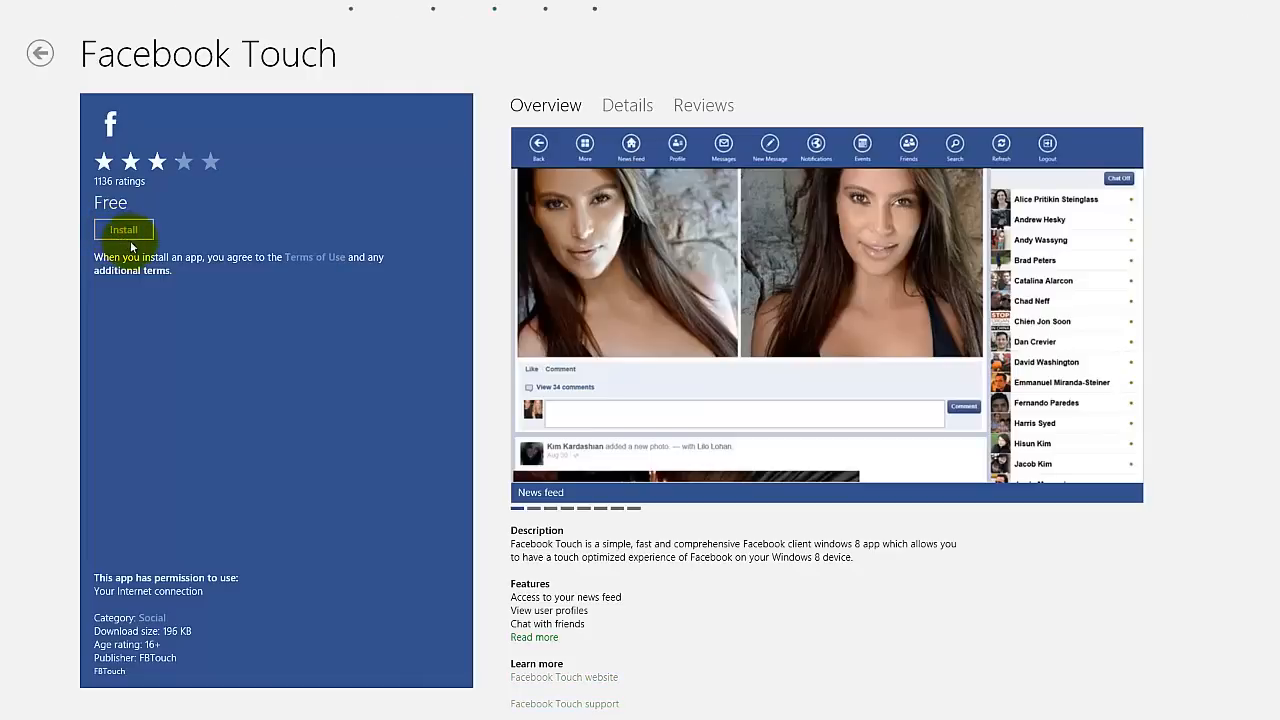
mouse_move(965, 30)
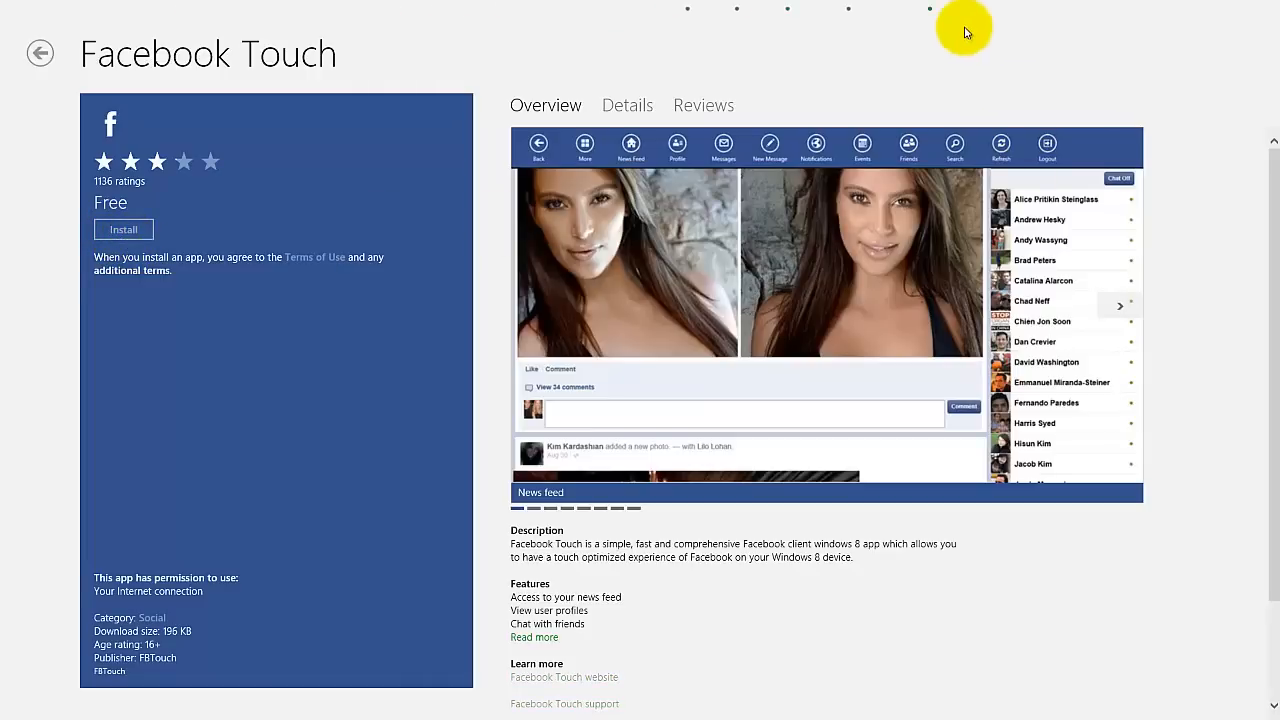
mouse_move(1198, 61)
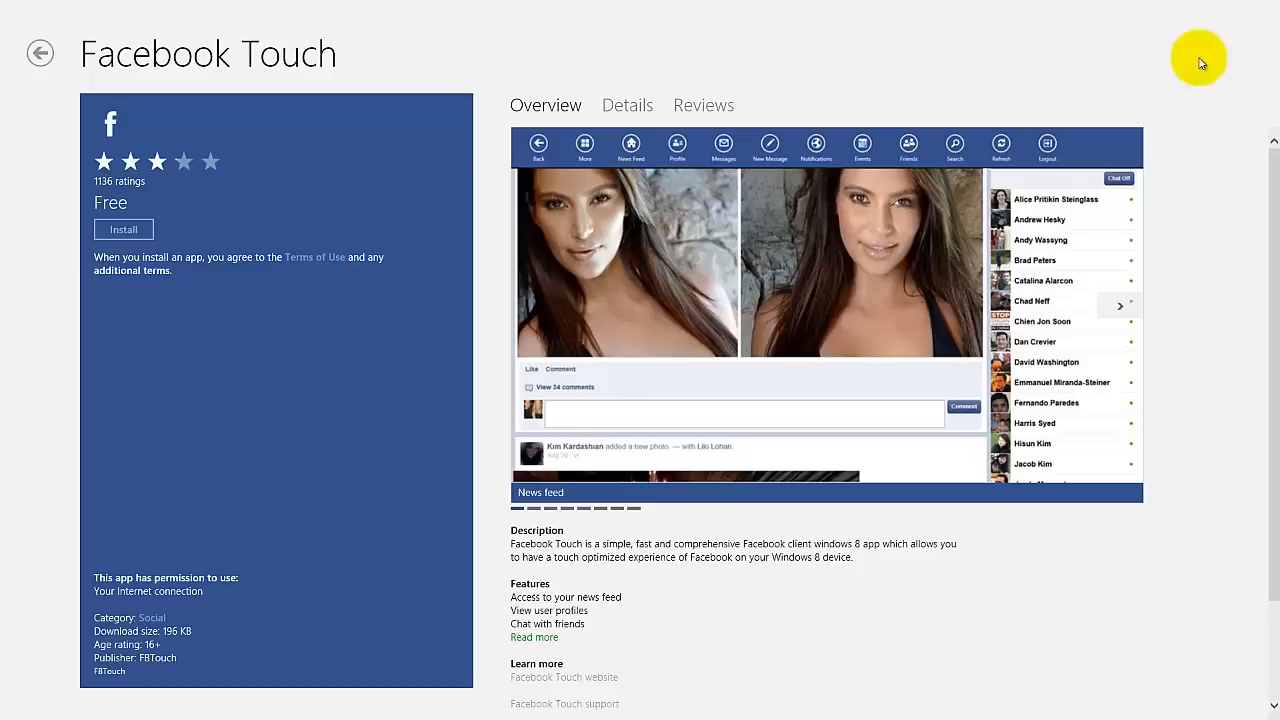
mouse_move(237, 398)
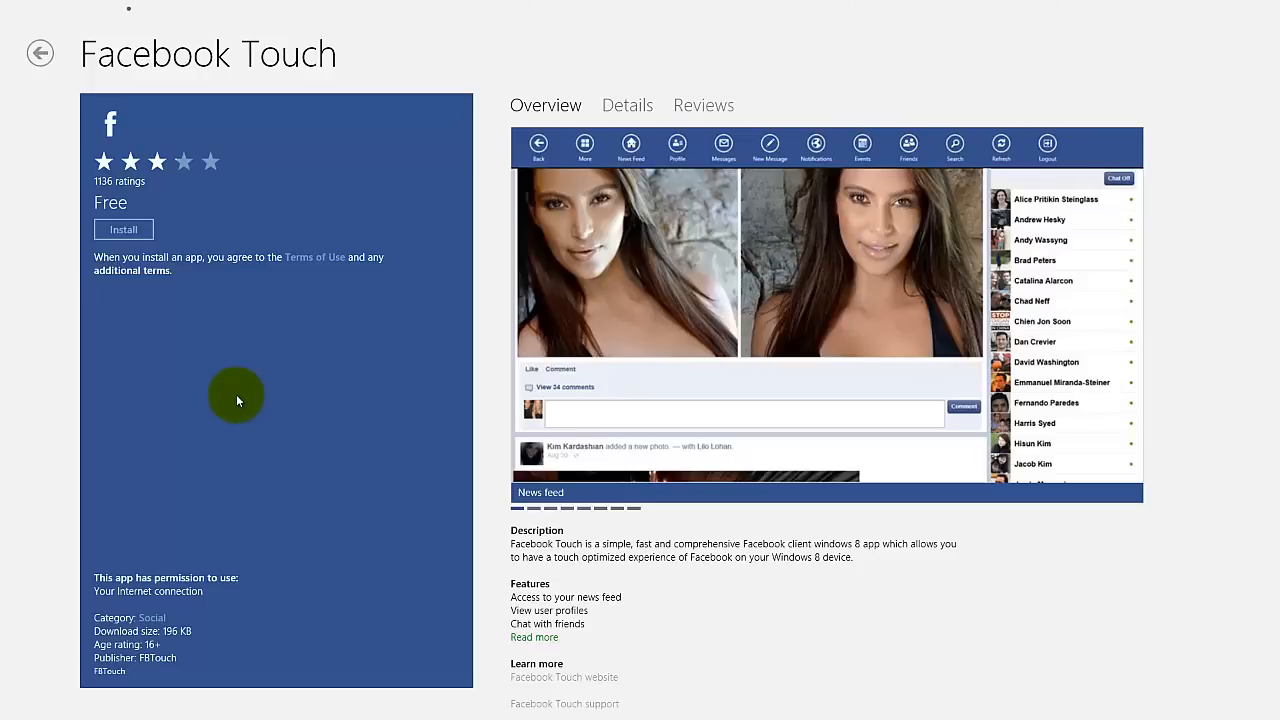
left_click(40, 53)
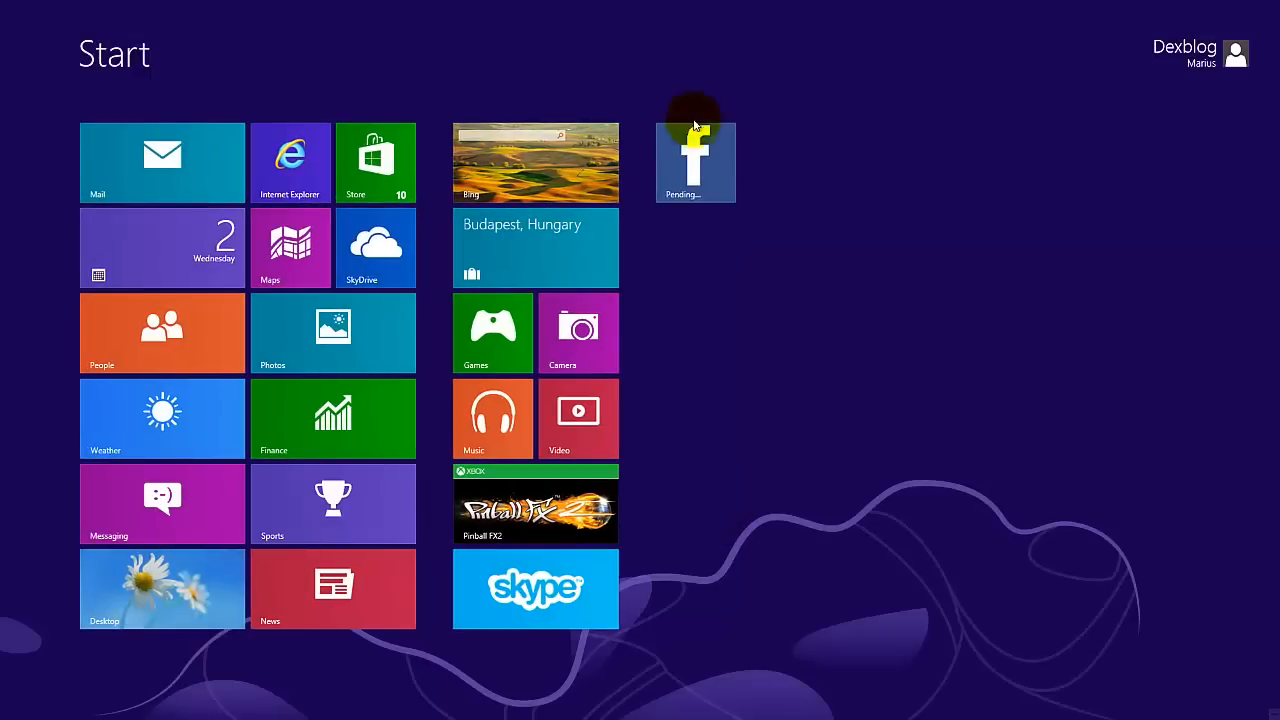
mouse_move(695, 213)
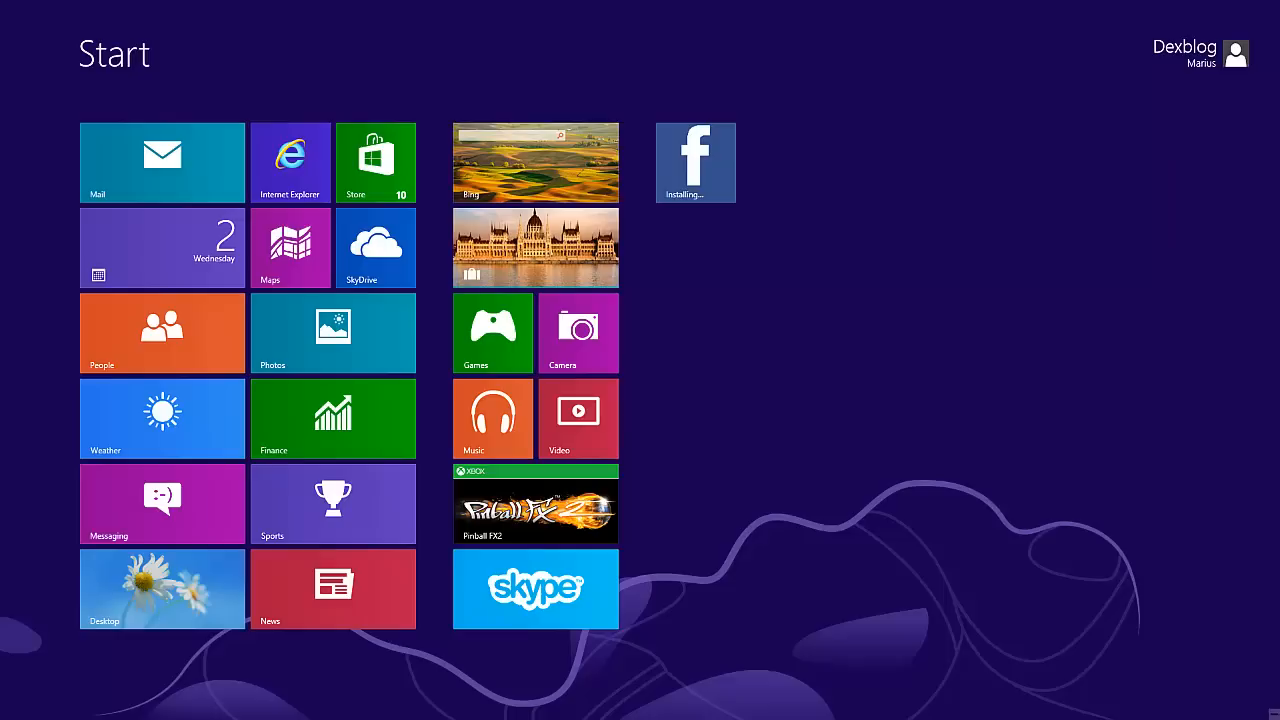
mouse_move(680, 200)
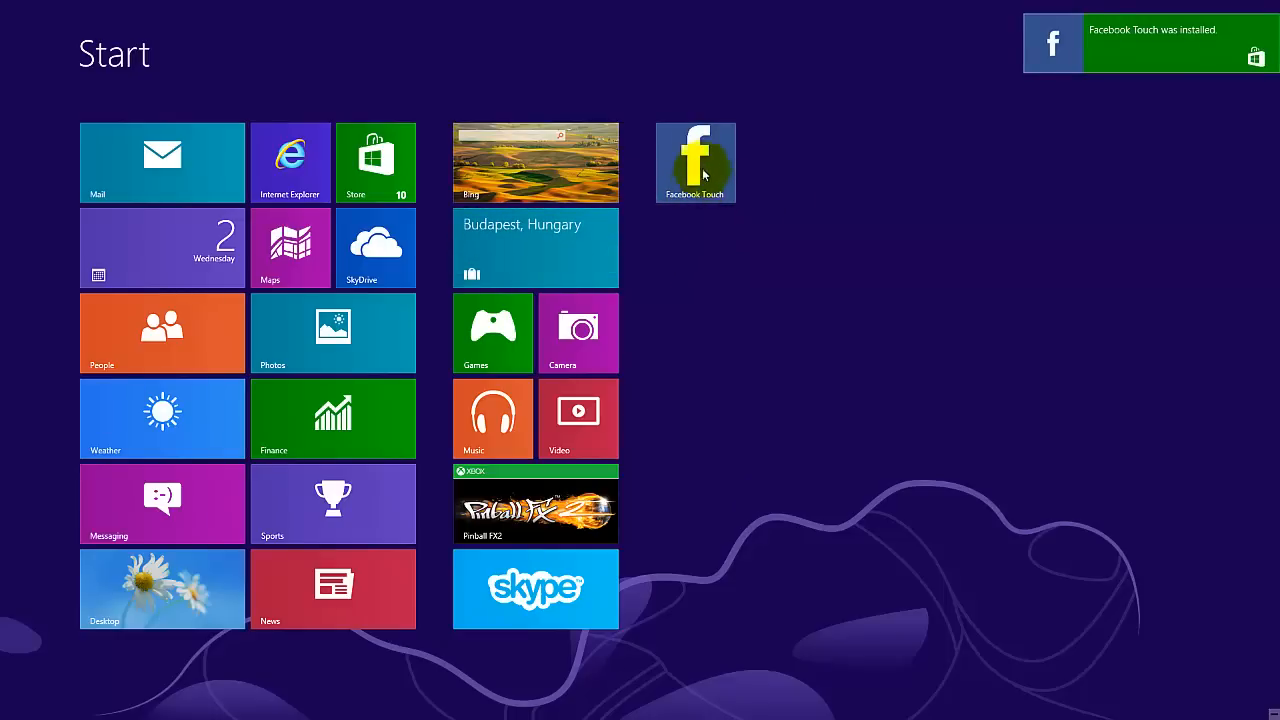
Step: Launch the newly installed Facebook Touch tile from the Start screen to reach its login page
left_click(695, 162)
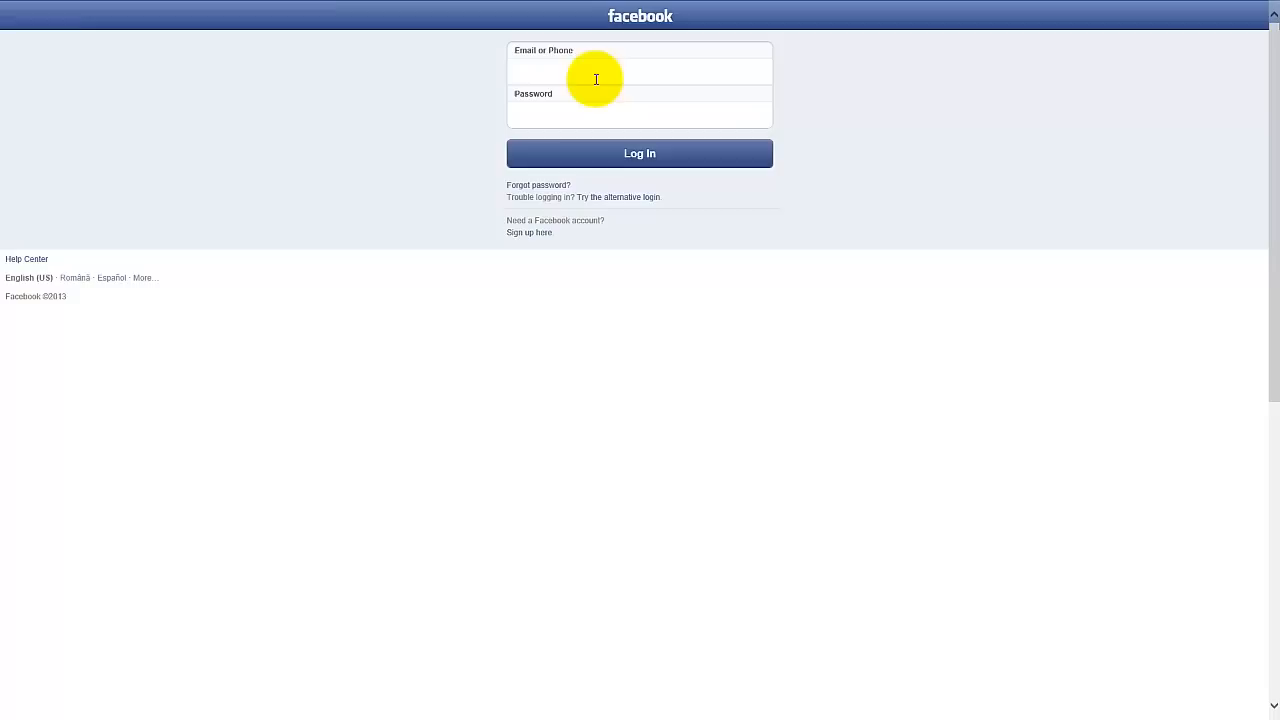
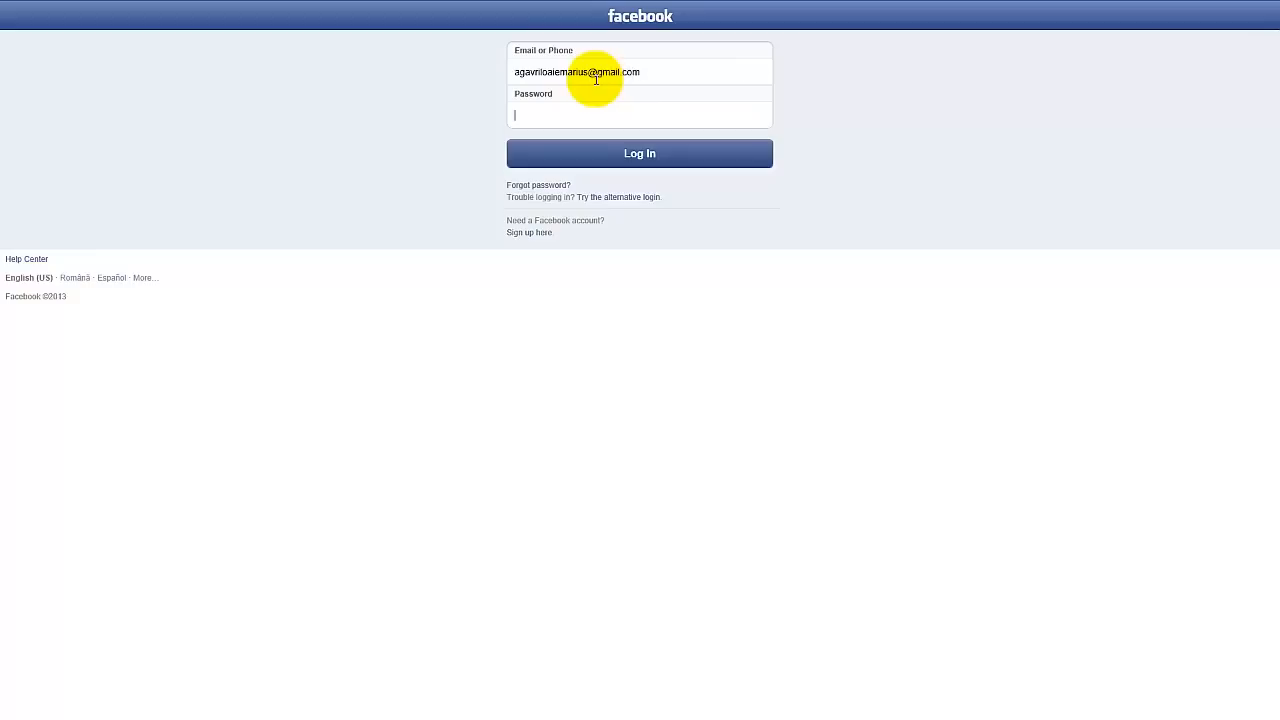
Step: Enter the account email and password in Facebook Touch and log in
type("••")
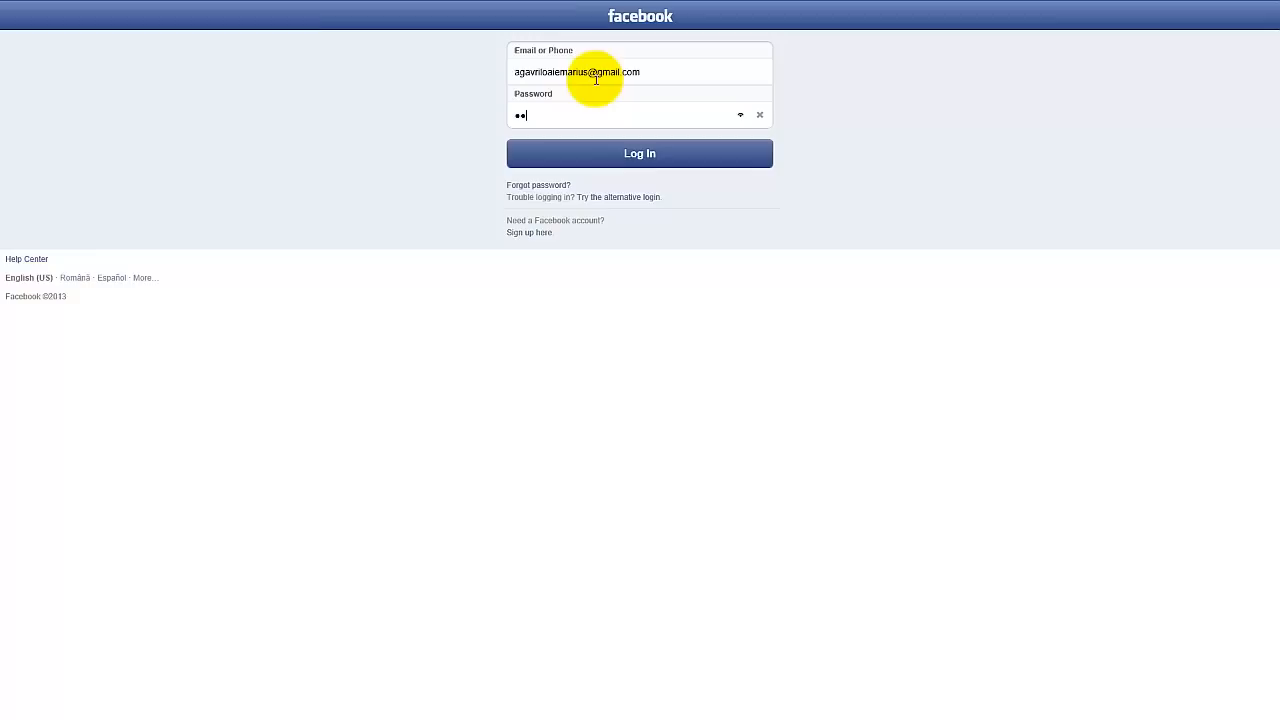
type("password")
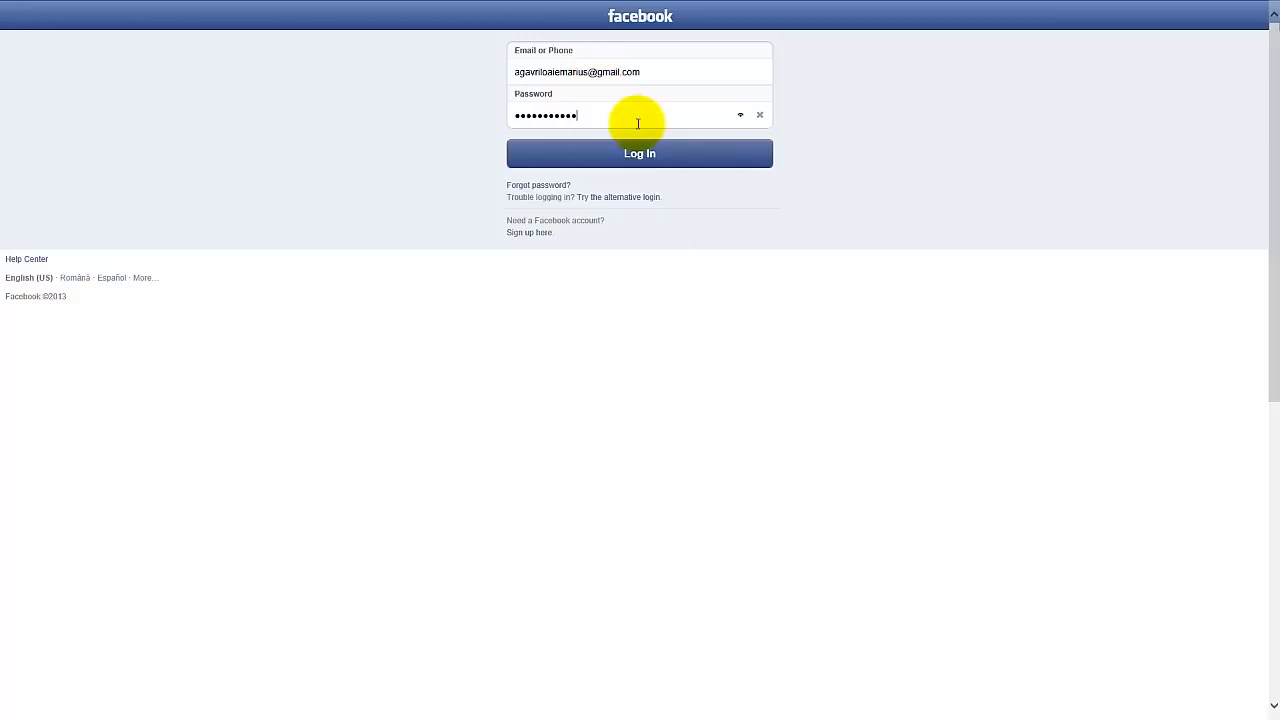
mouse_move(810, 281)
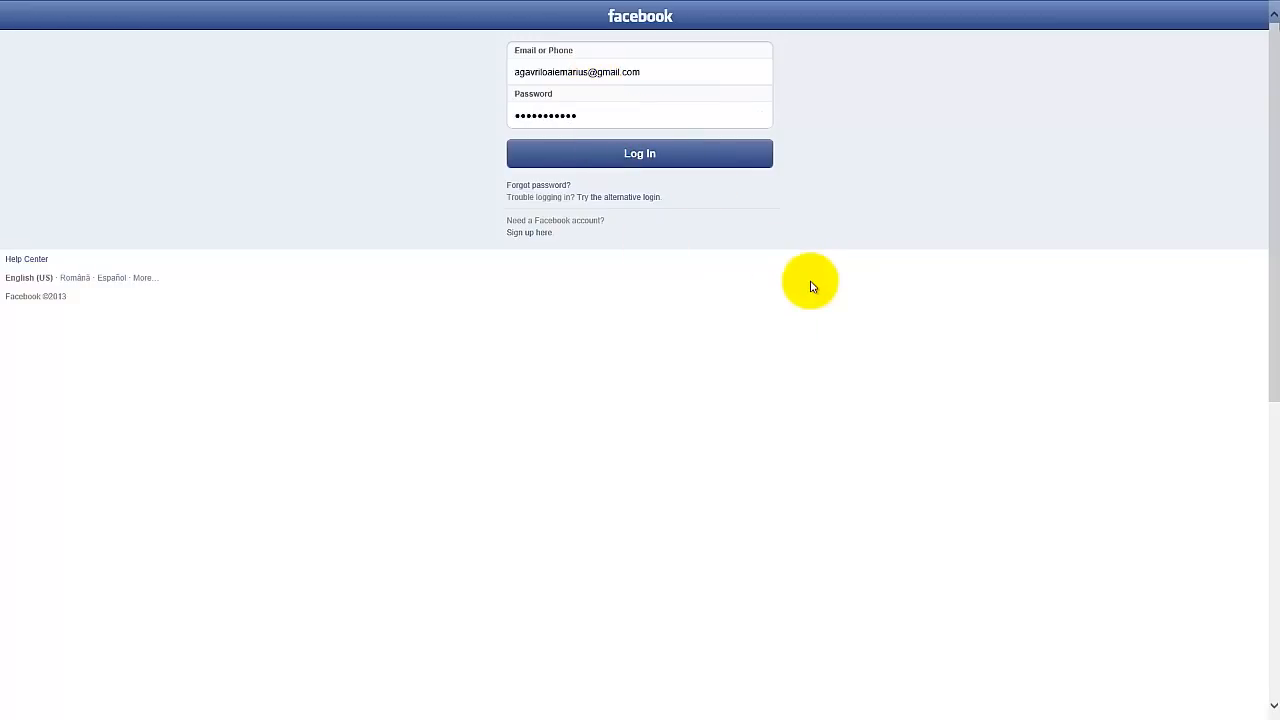
left_click(639, 153)
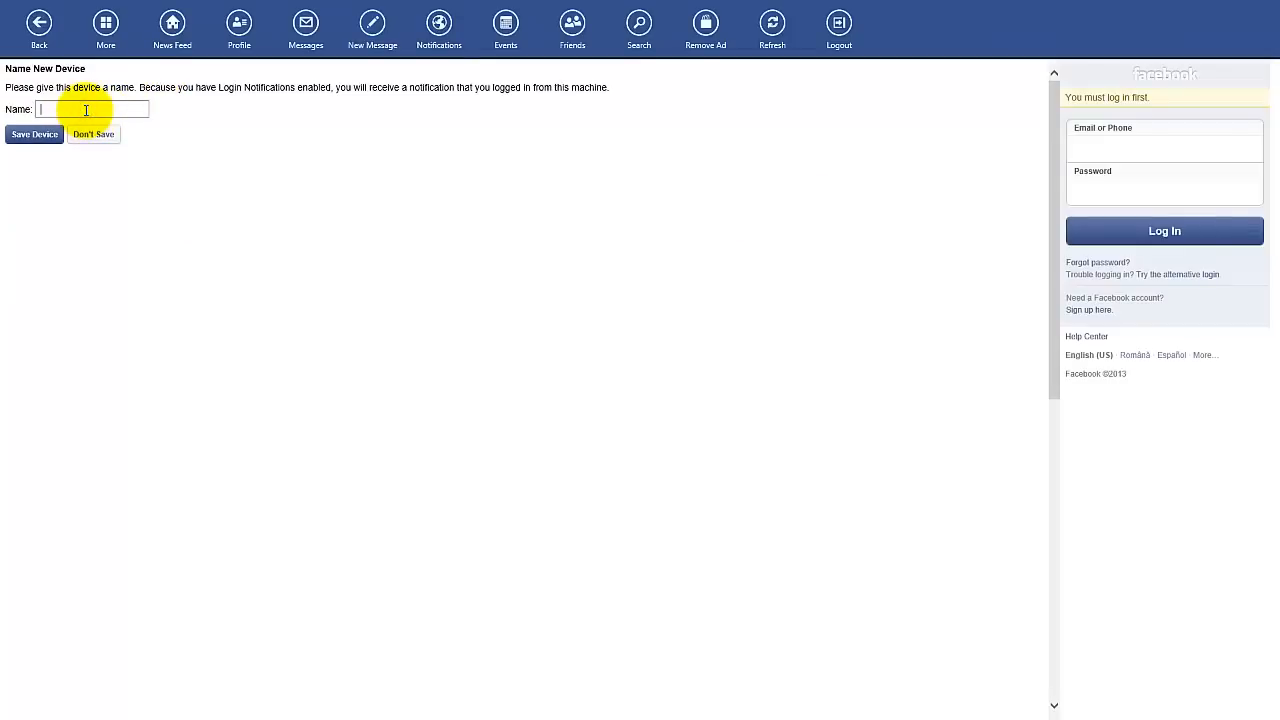
Step: Name the new device 'facebook touch', save it, and reach the News Feed
type("facebook touch")
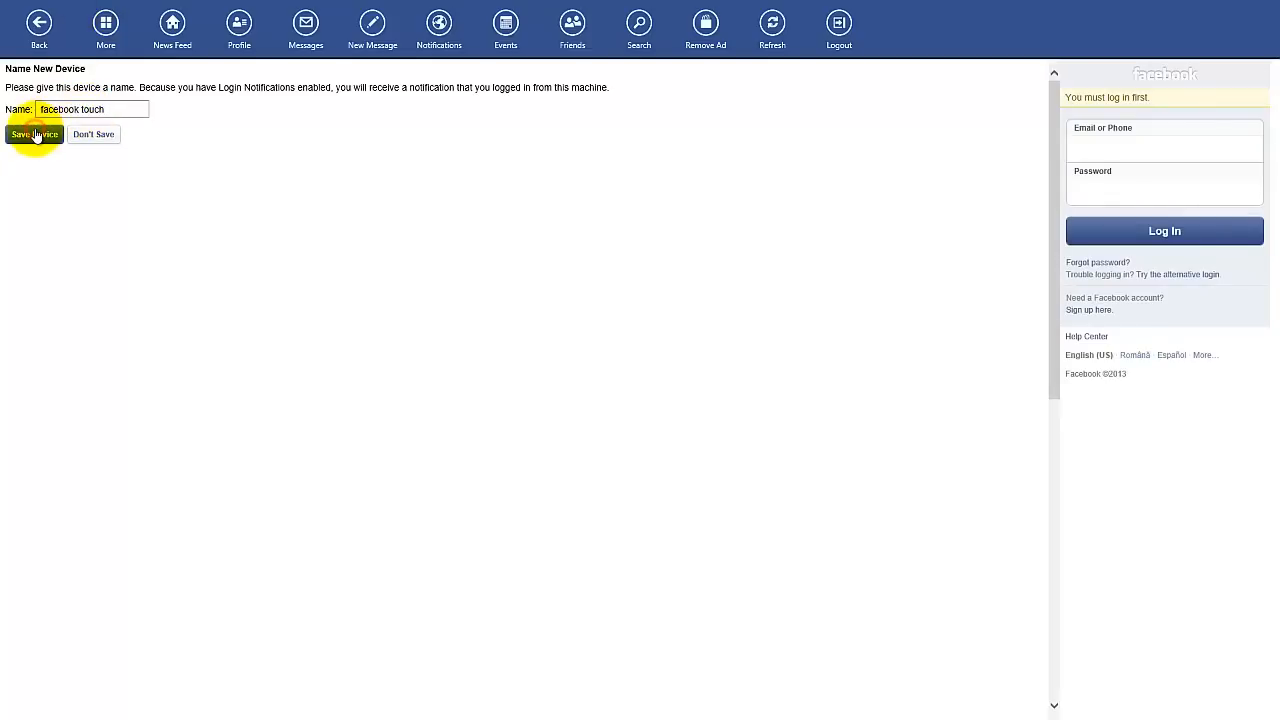
left_click(34, 134)
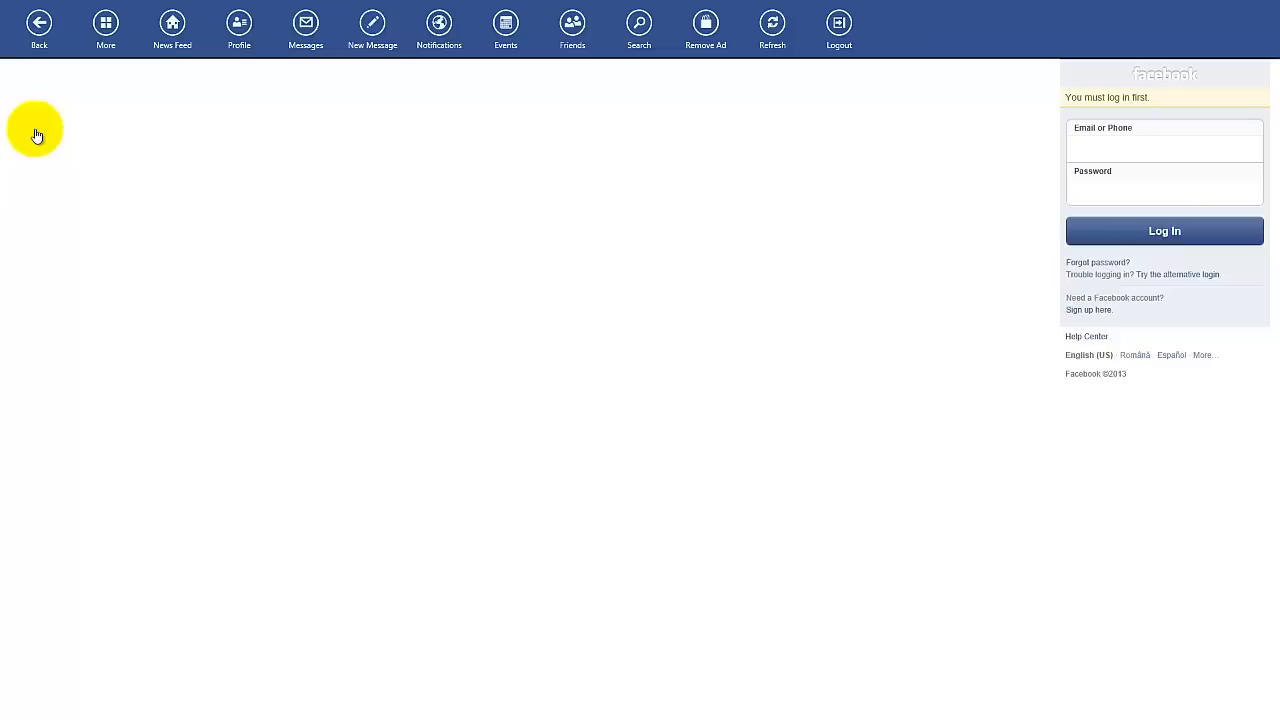
left_click(172, 25)
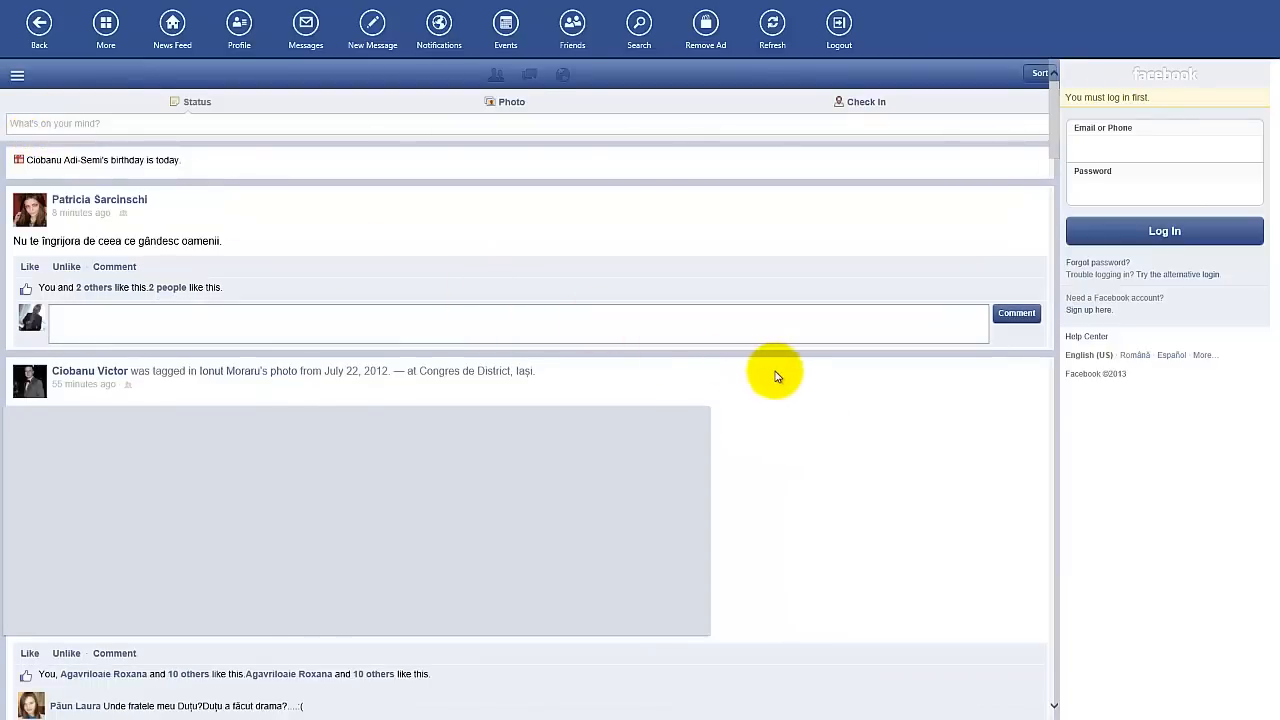
Step: Scroll down through the News Feed, then reload it from the top app bar
scroll("down", 3)
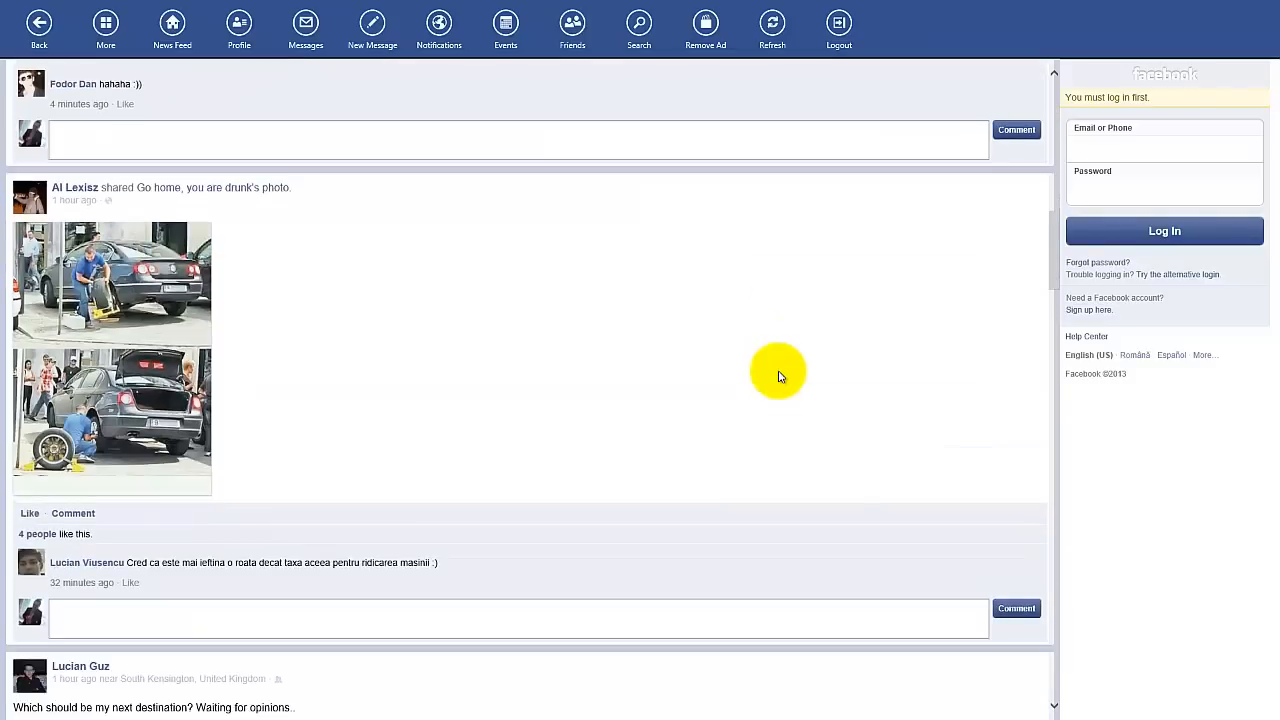
scroll("down", 3)
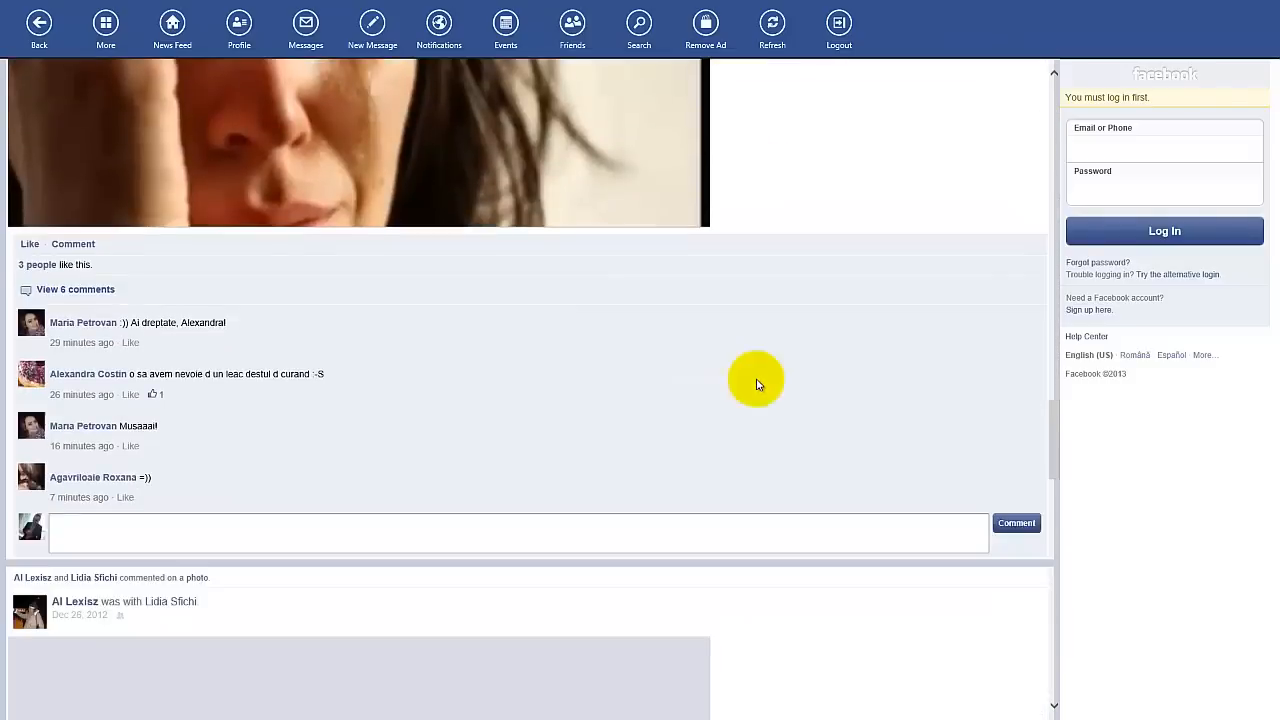
scroll("down", 3)
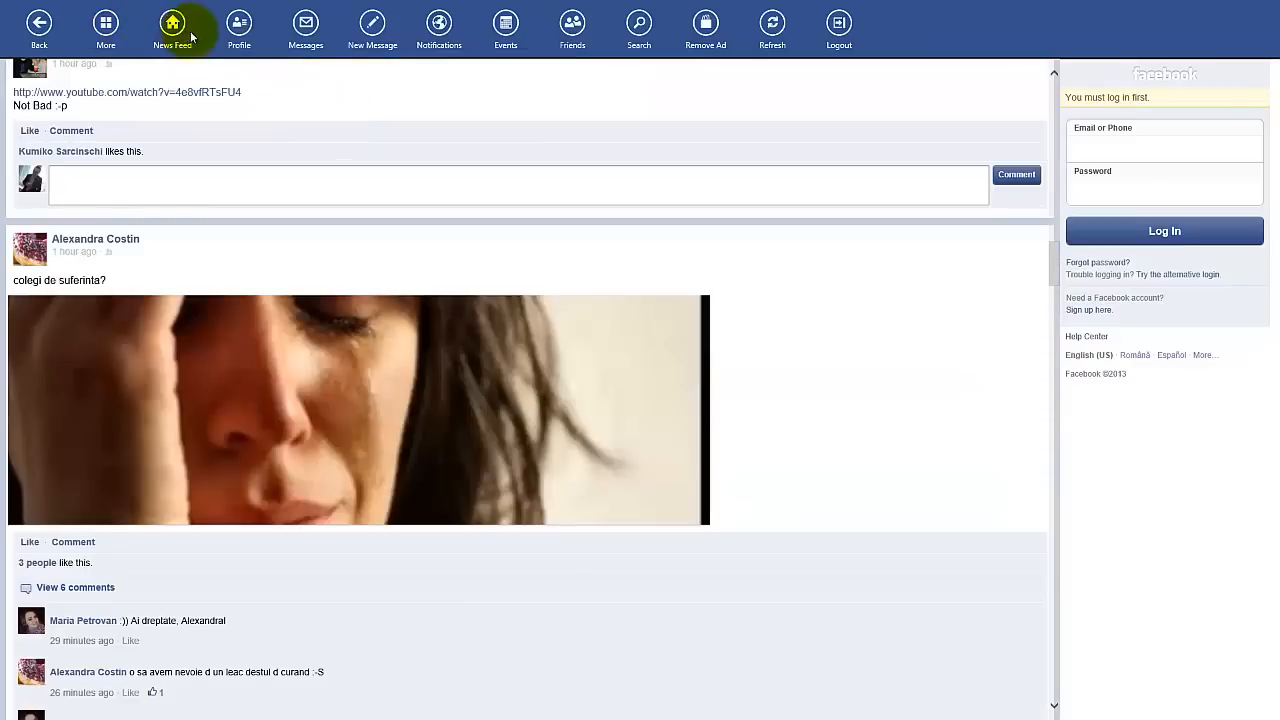
mouse_move(105, 25)
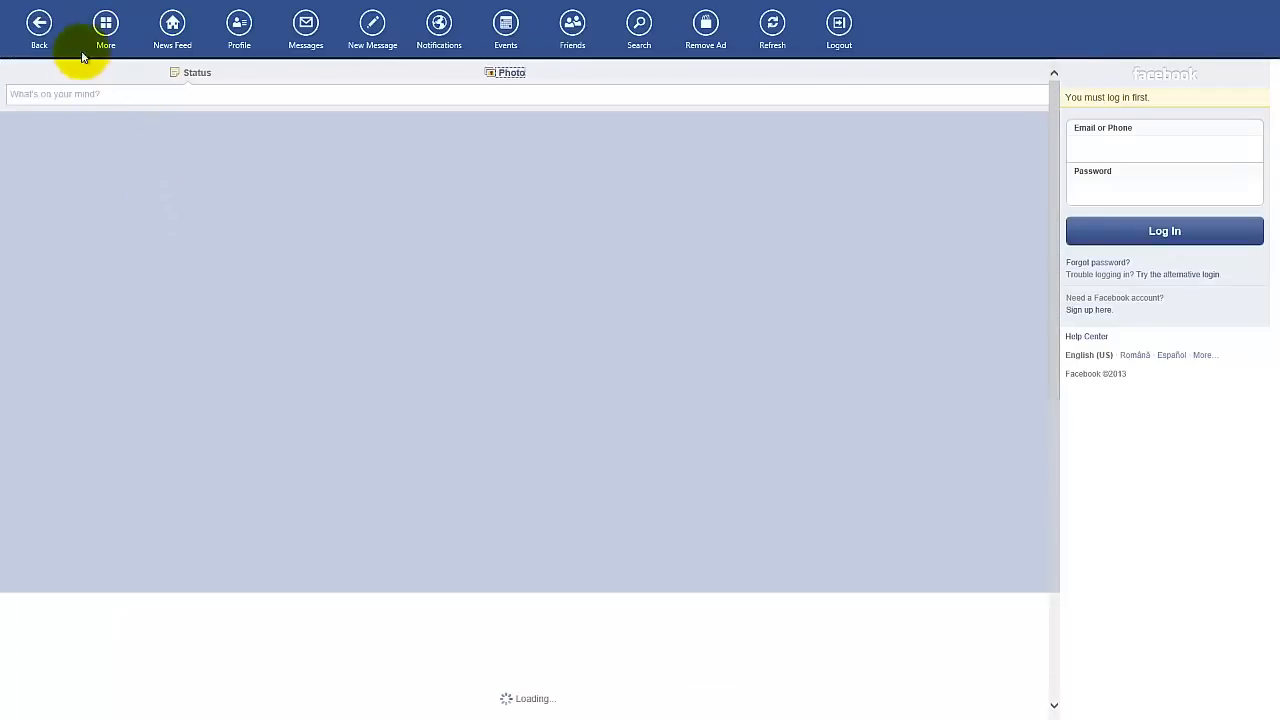
left_click(106, 25)
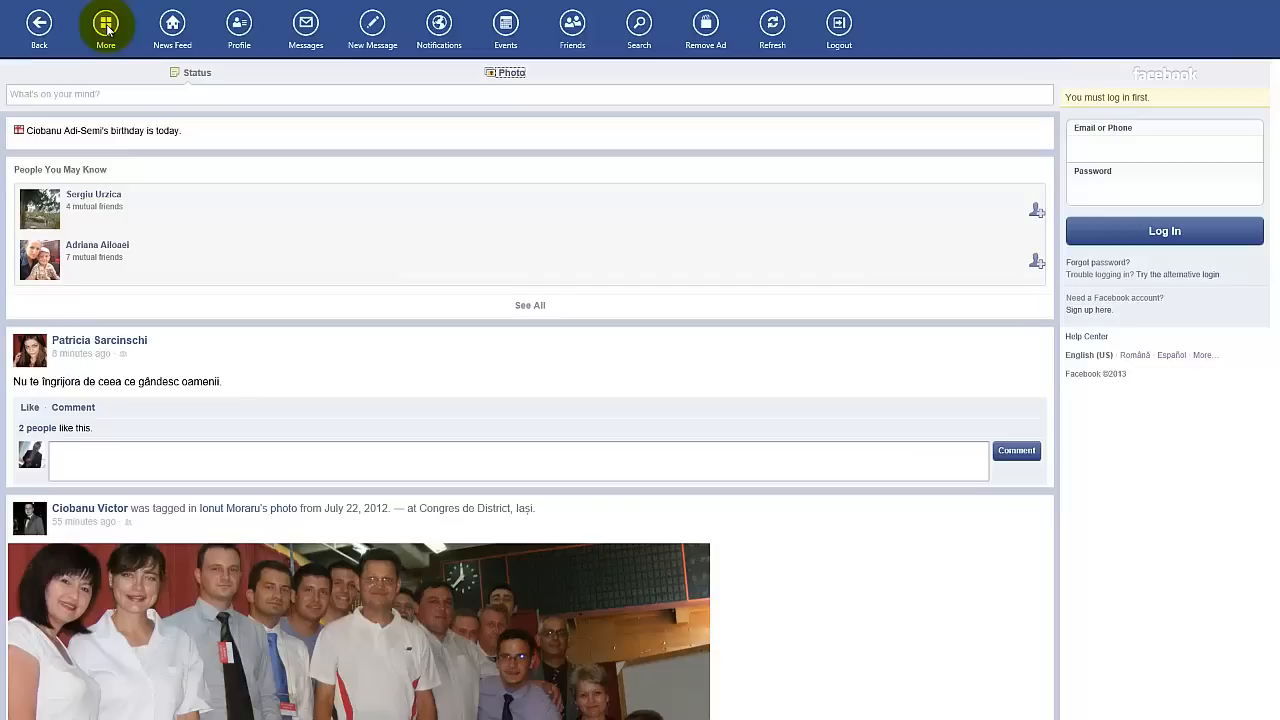
mouse_move(717, 290)
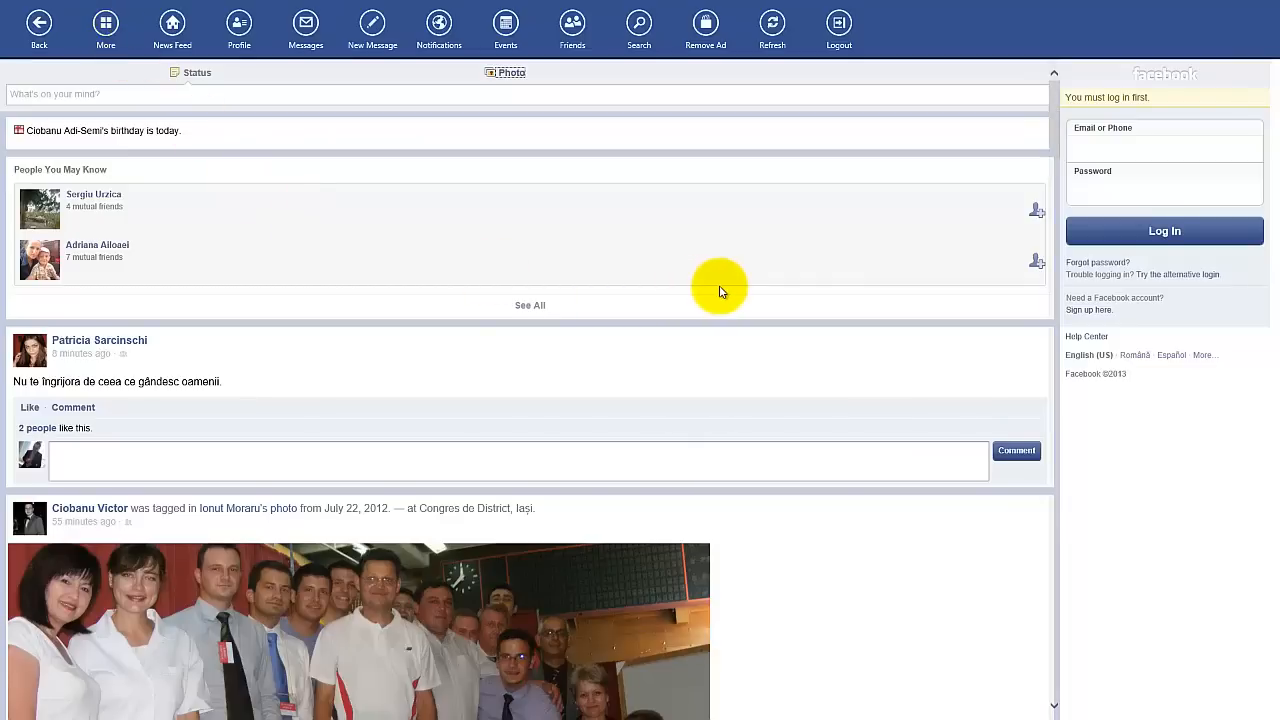
mouse_move(728, 291)
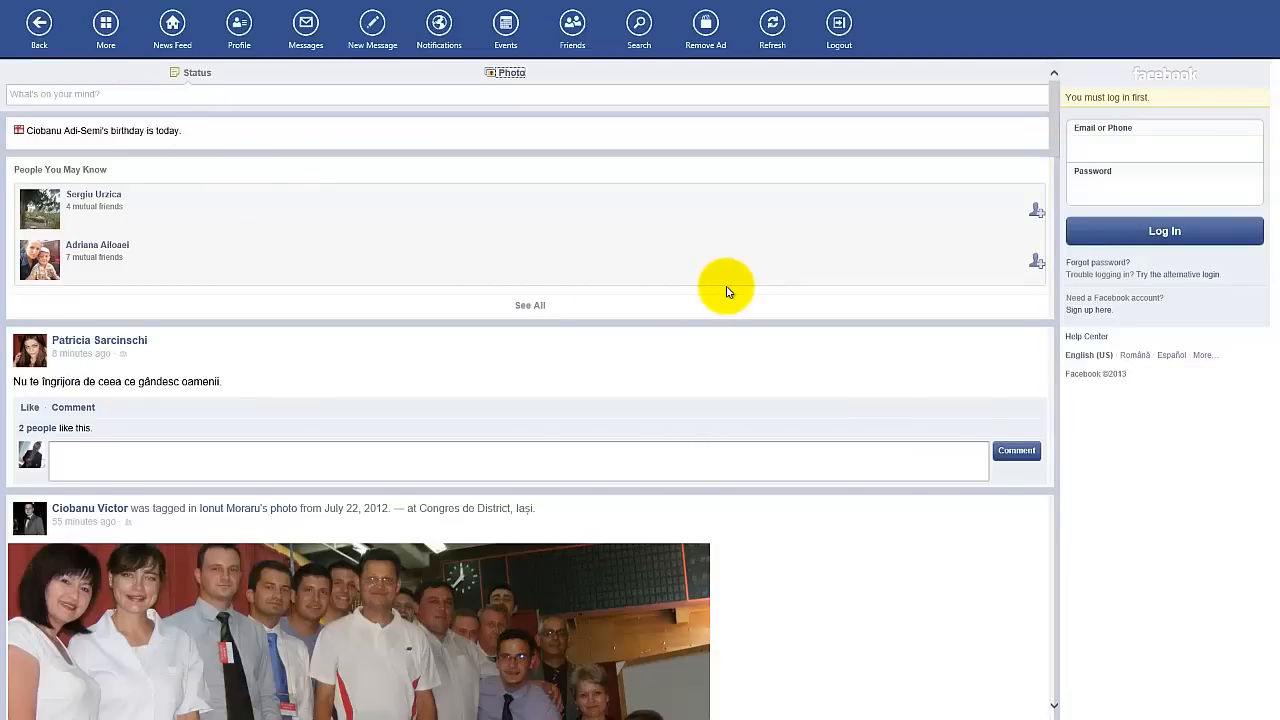